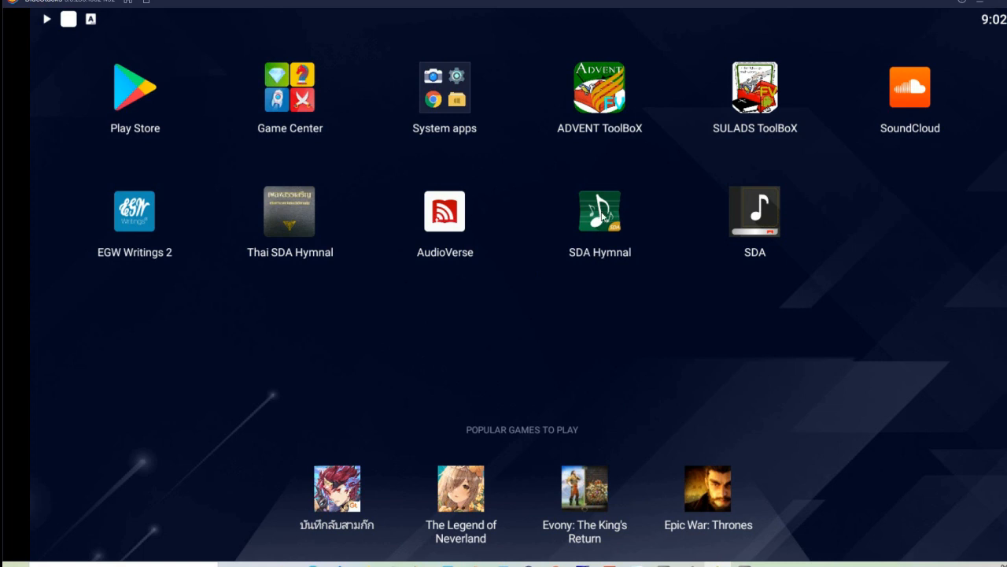
pyautogui.moveTo(587, 264)
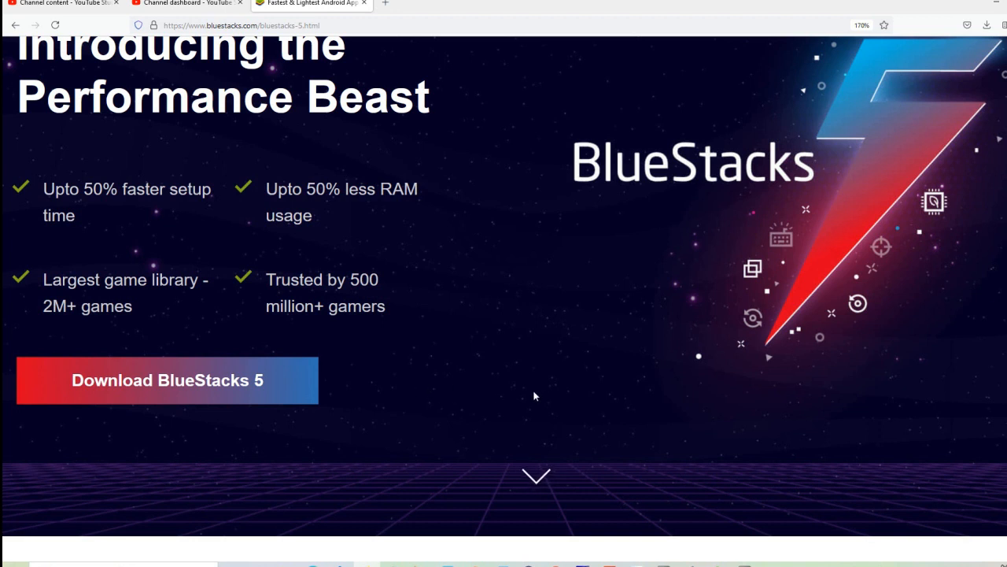
pyautogui.moveTo(536, 444)
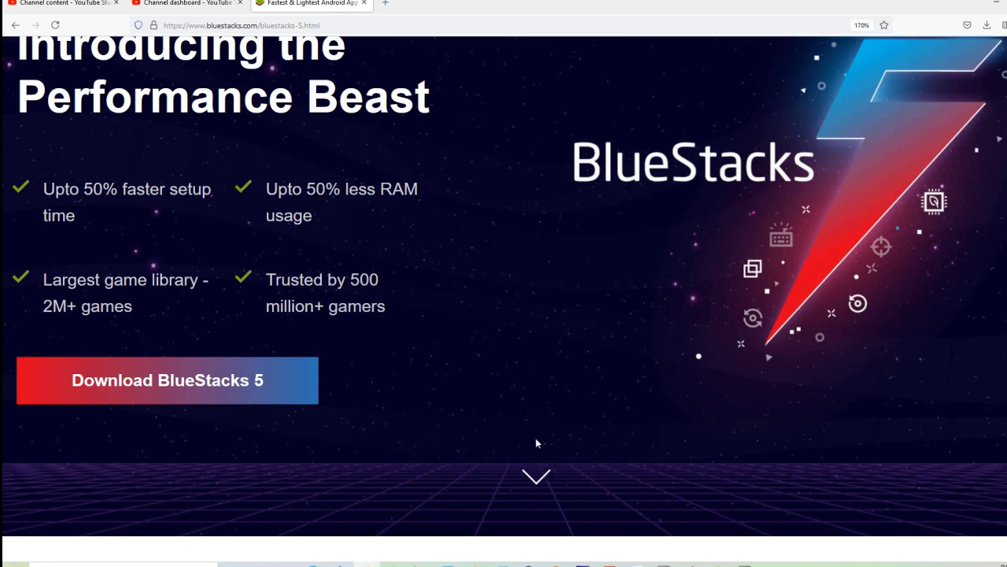
pyautogui.moveTo(536, 441)
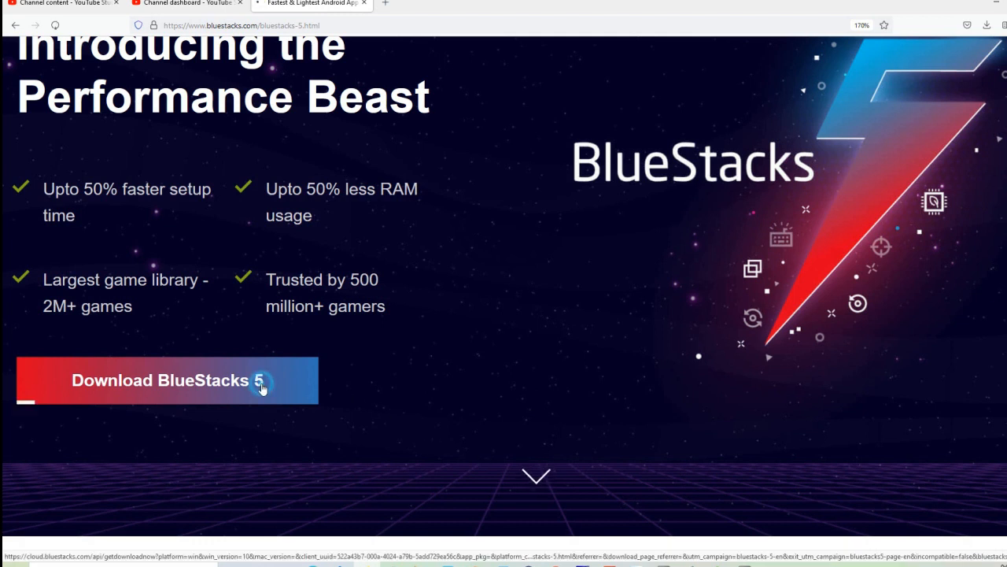
# Step: Download the BlueStacks 5 installer and save the file
pyautogui.click(259, 381)
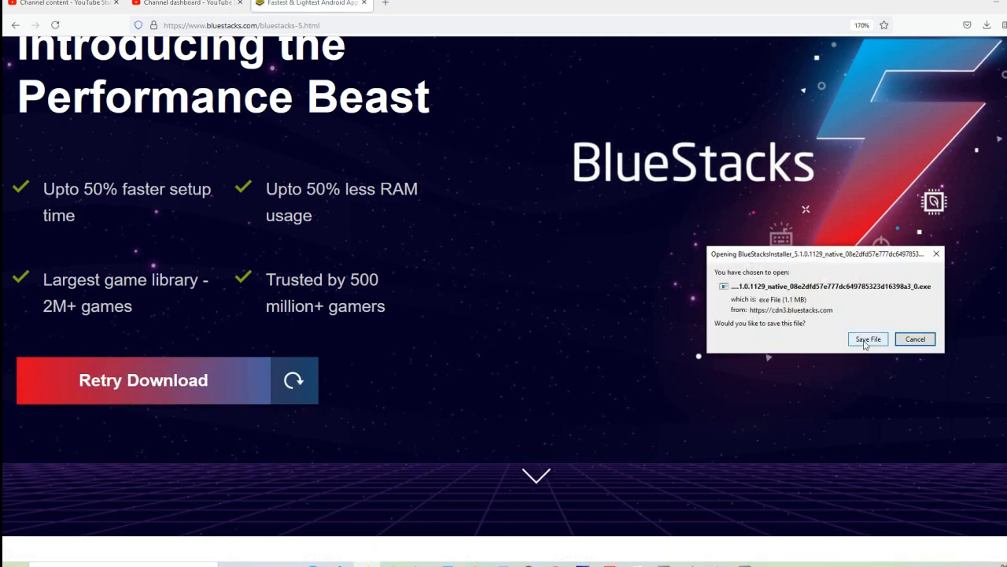
pyautogui.click(869, 340)
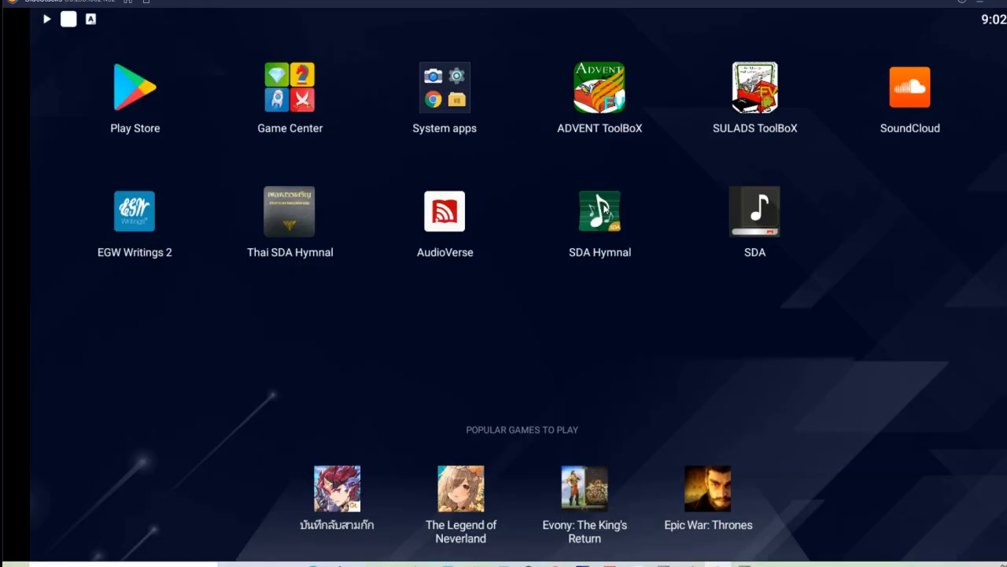
pyautogui.moveTo(588, 258)
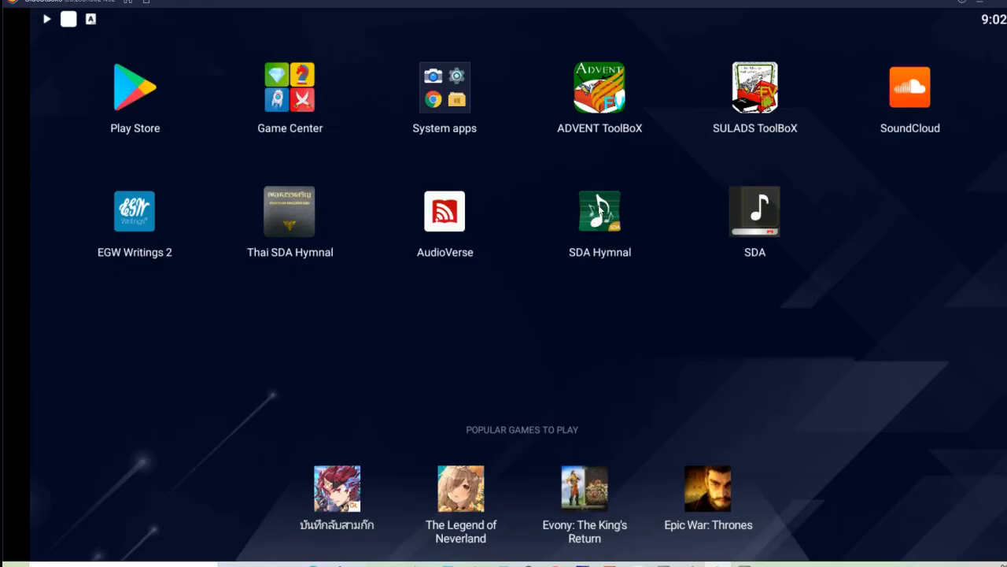
pyautogui.moveTo(642, 285)
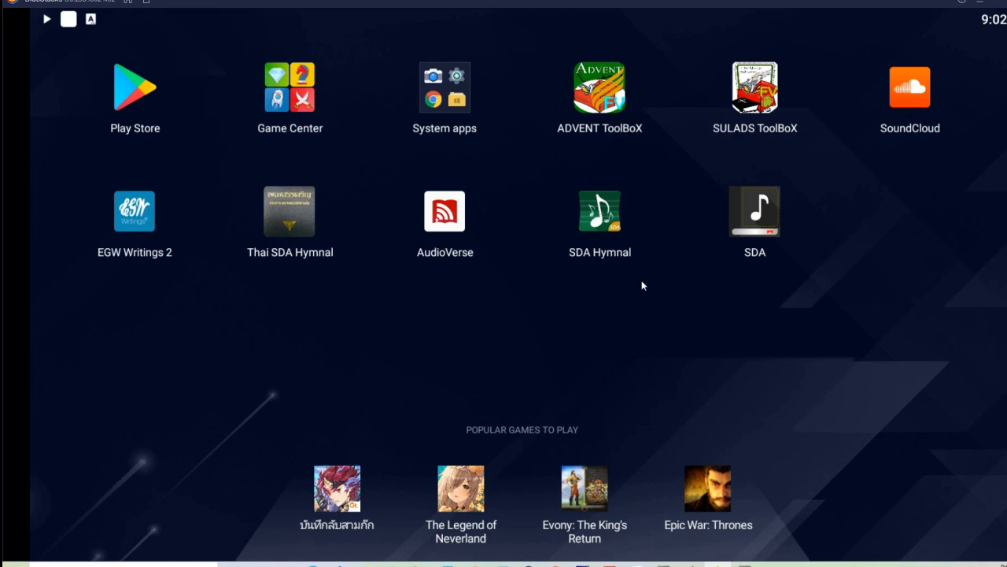
pyautogui.moveTo(587, 265)
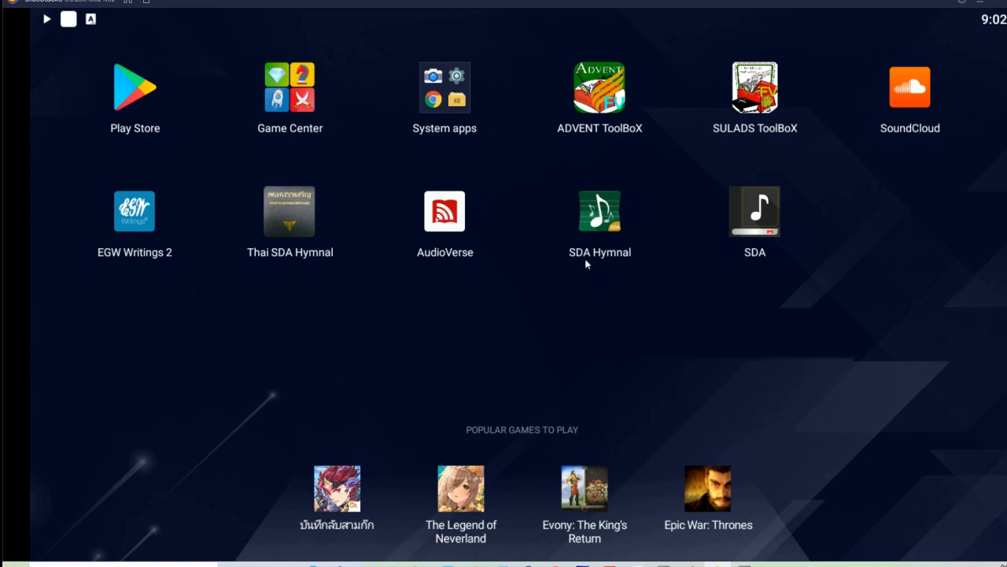
pyautogui.moveTo(585, 291)
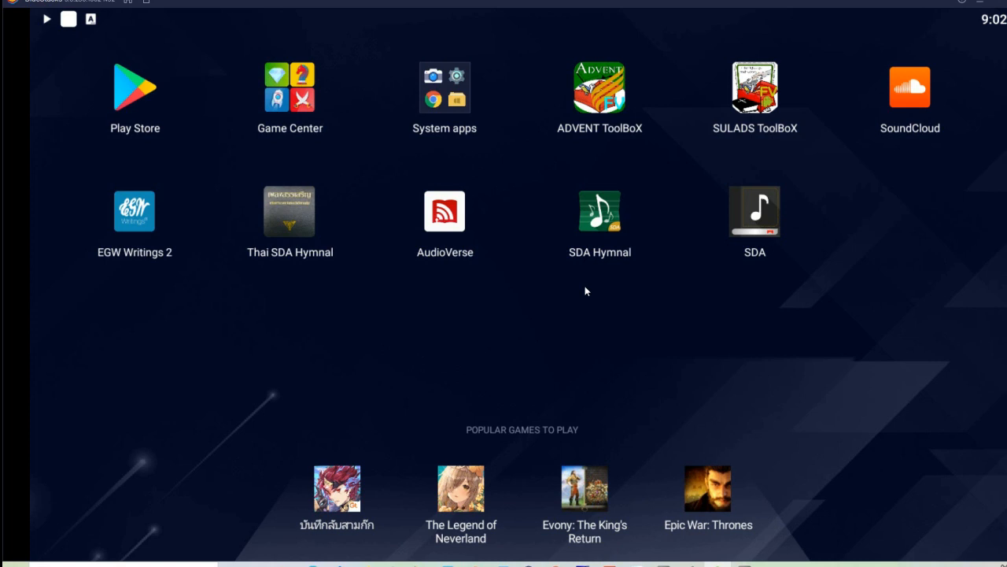
pyautogui.moveTo(576, 236)
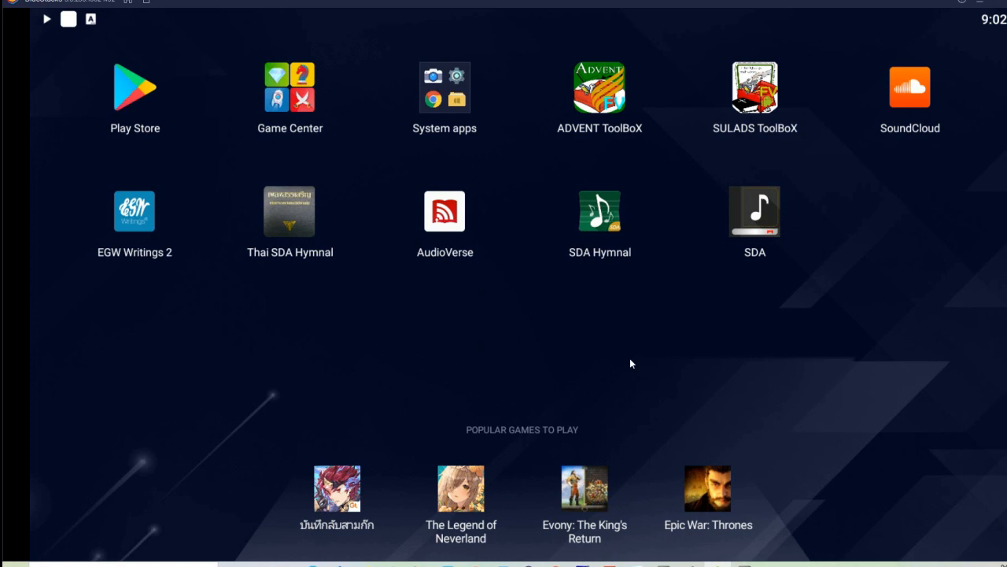
# Step: Search the Play Store and select 'sda hymnal' from the search history
pyautogui.click(134, 94)
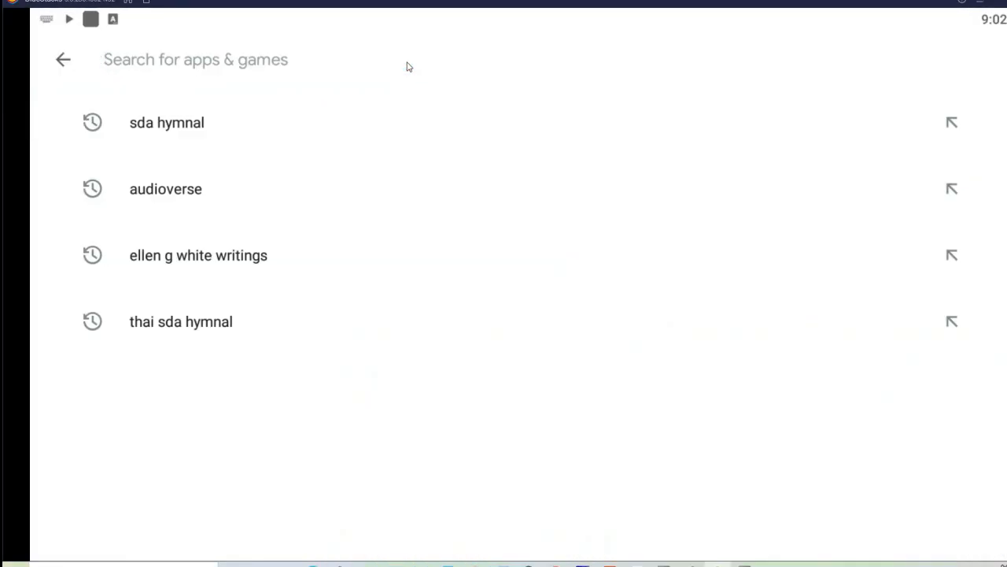
pyautogui.click(167, 123)
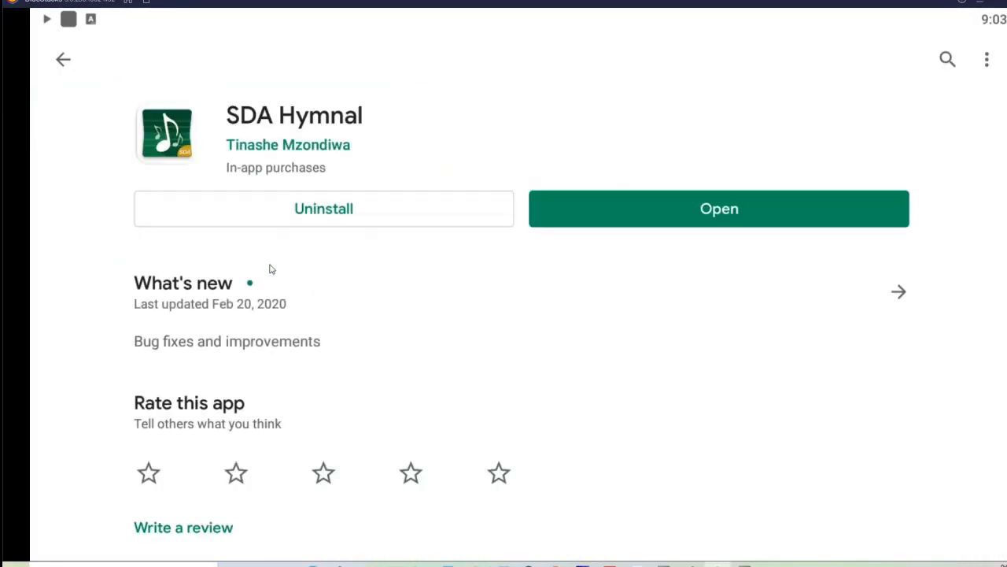
pyautogui.moveTo(532, 228)
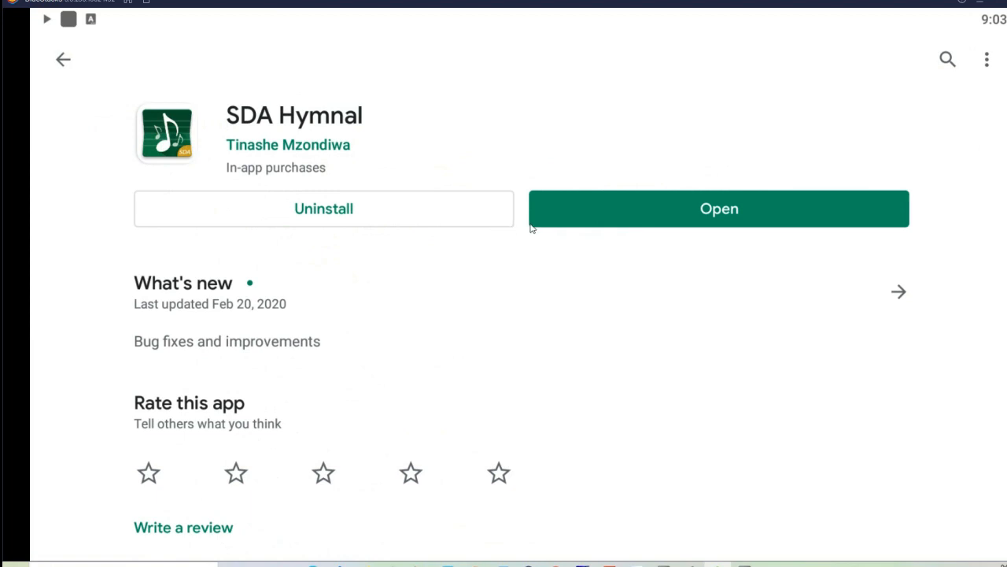
# Step: Launch SDA Hymnal from its store page, briefly checking the search bar and action menu on hymn 590
pyautogui.click(718, 208)
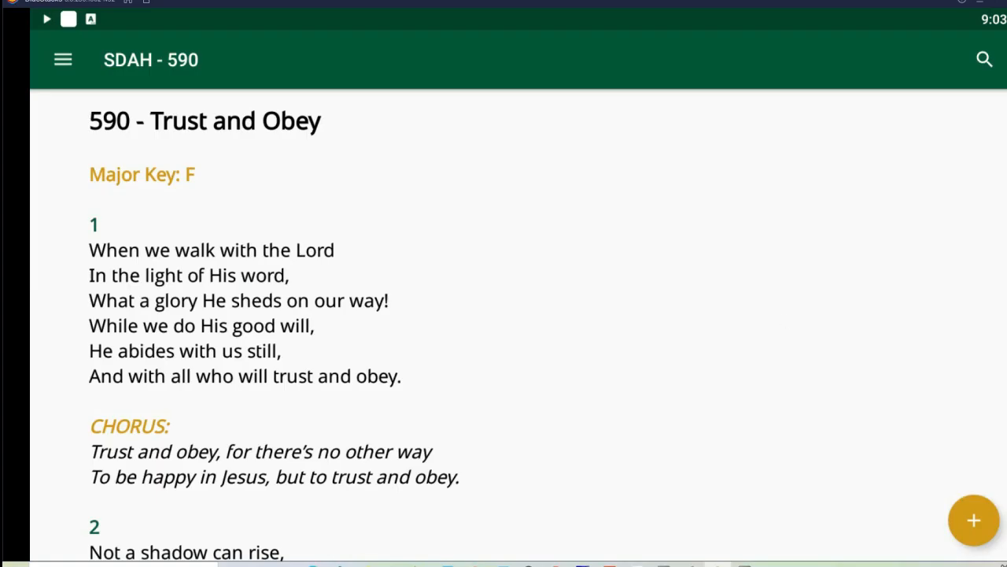
pyautogui.scroll(-3)
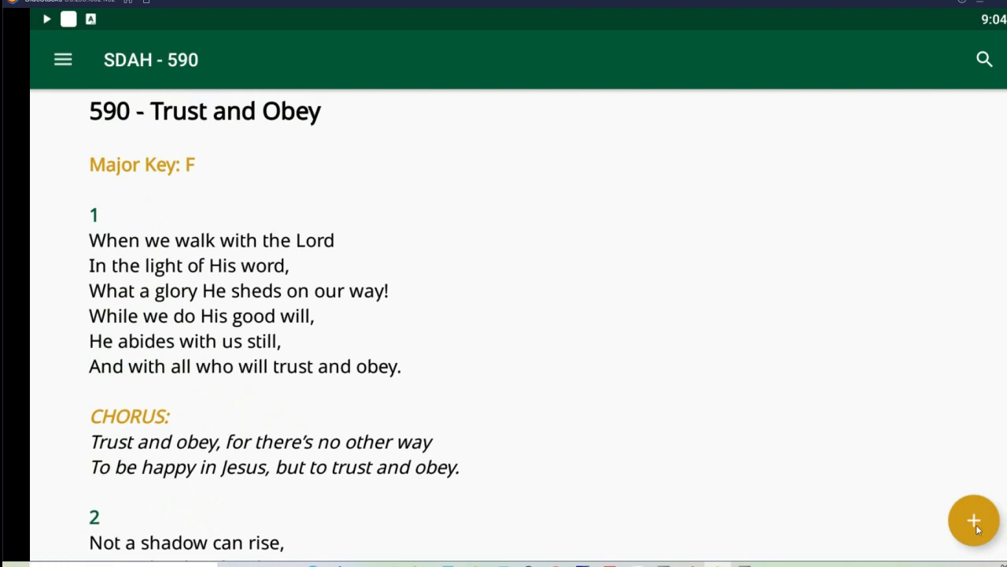
pyautogui.click(983, 58)
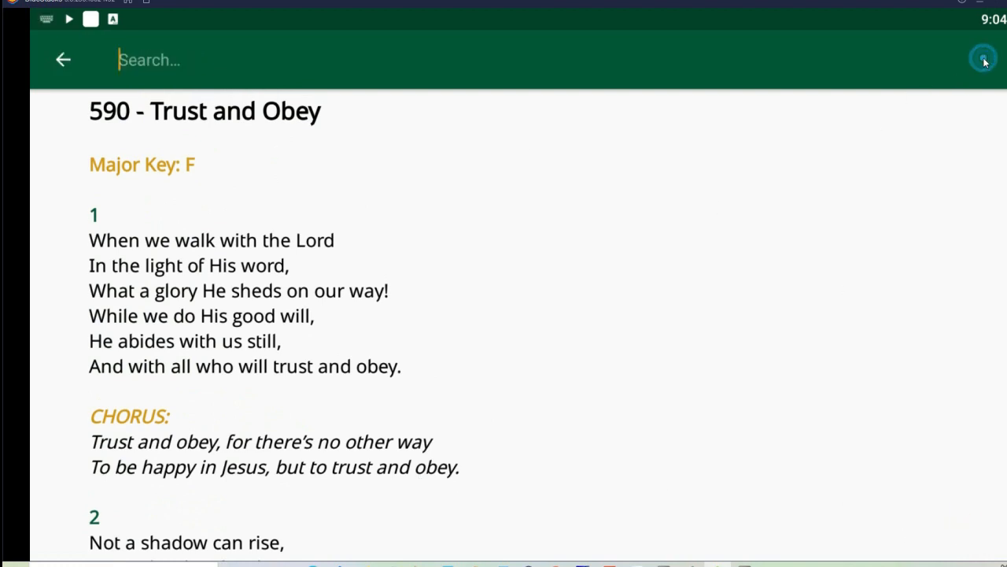
pyautogui.moveTo(242, 74)
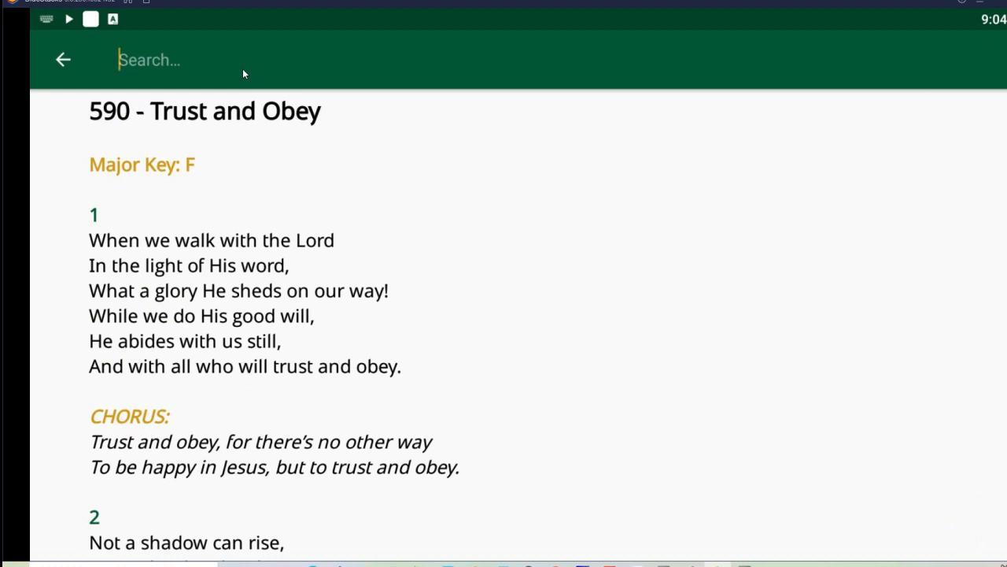
pyautogui.scroll(-3)
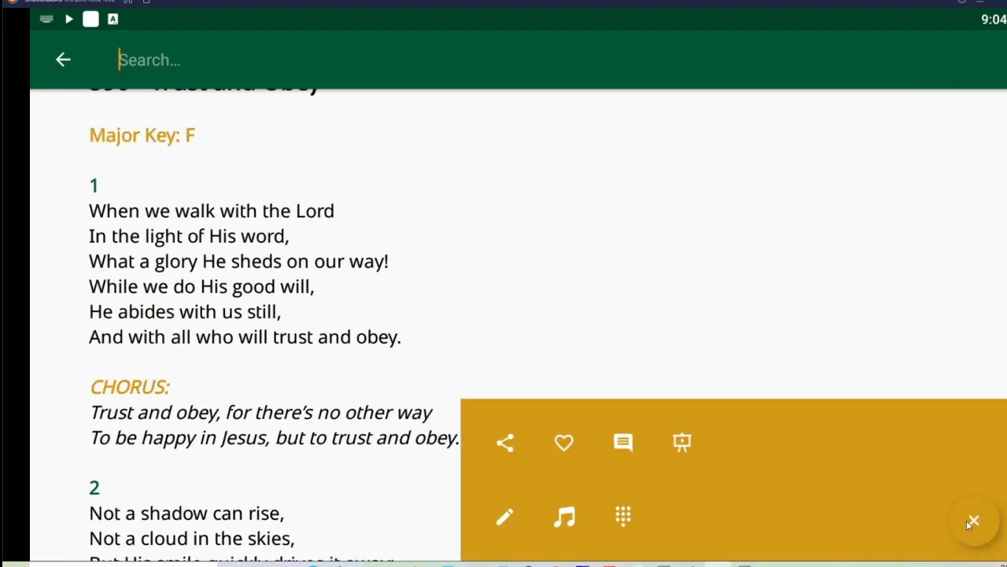
pyautogui.click(974, 520)
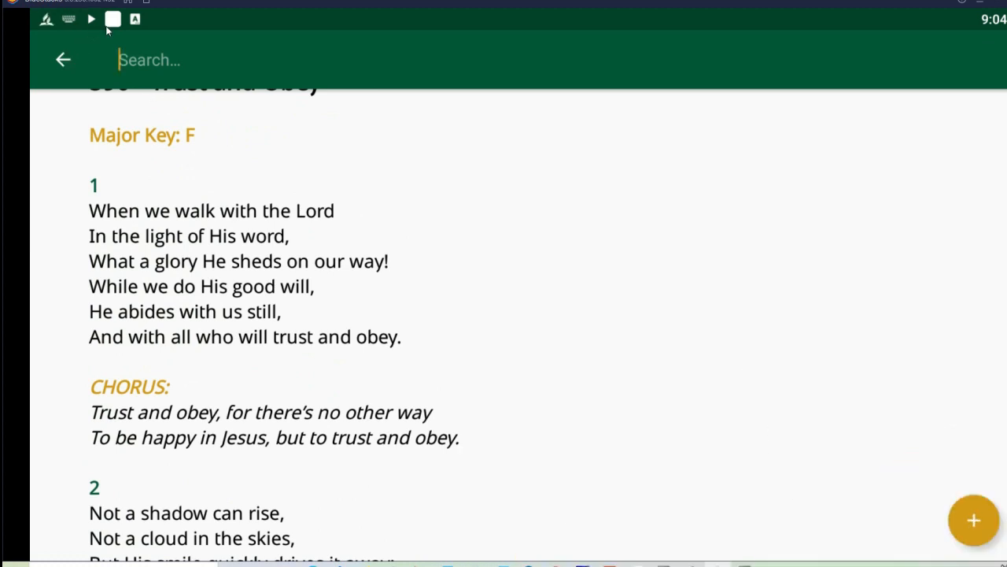
pyautogui.click(63, 60)
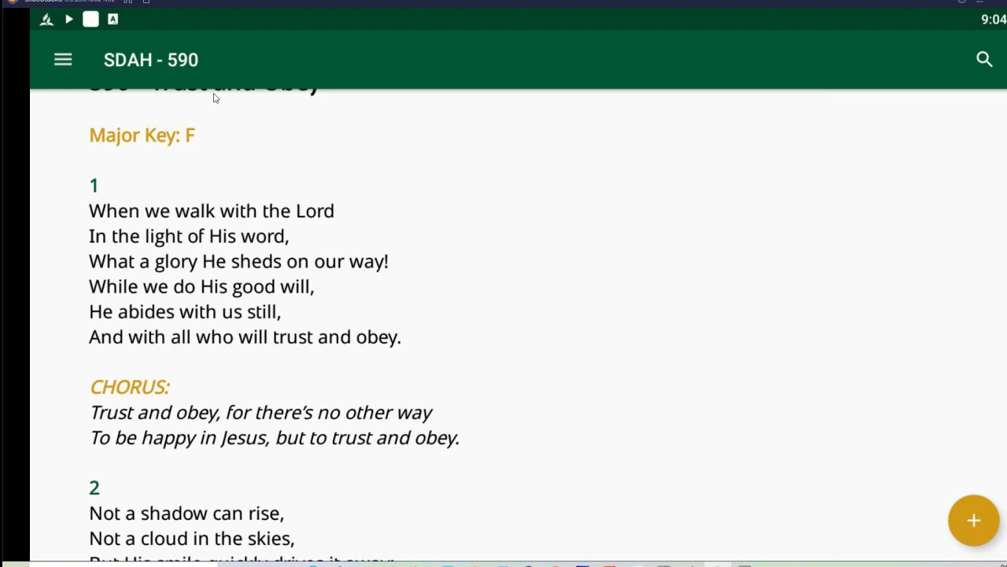
pyautogui.click(973, 519)
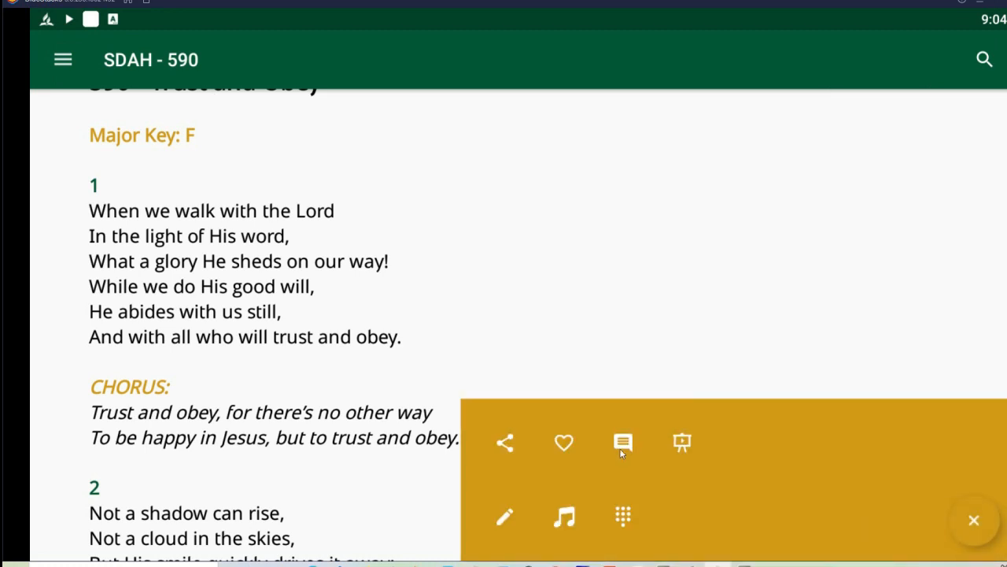
pyautogui.click(683, 442)
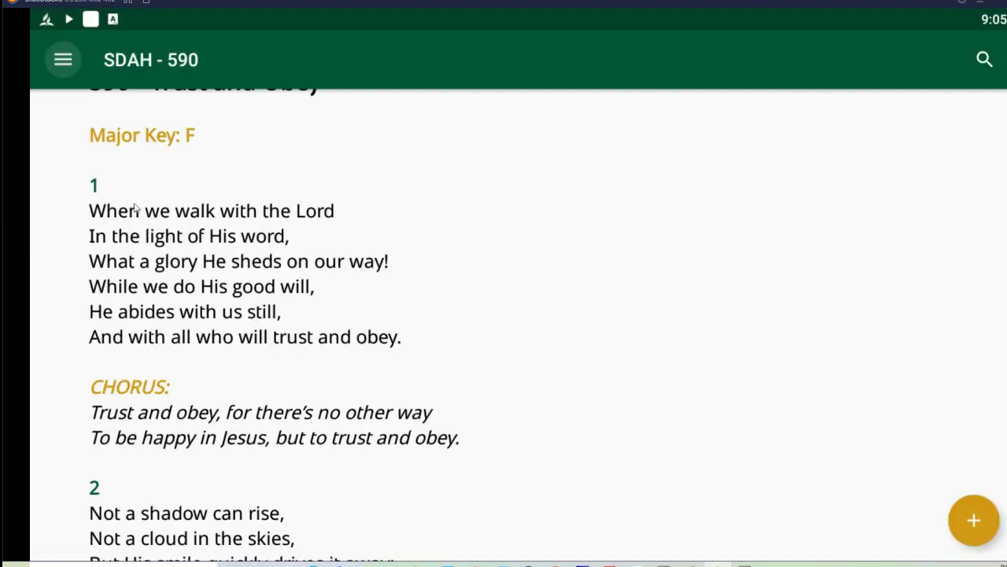
pyautogui.click(973, 519)
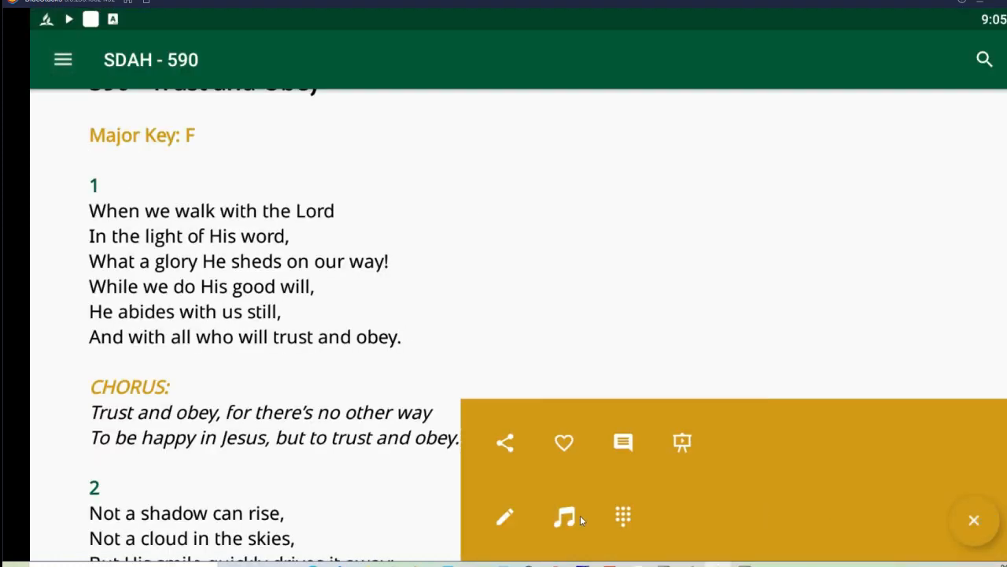
pyautogui.click(973, 520)
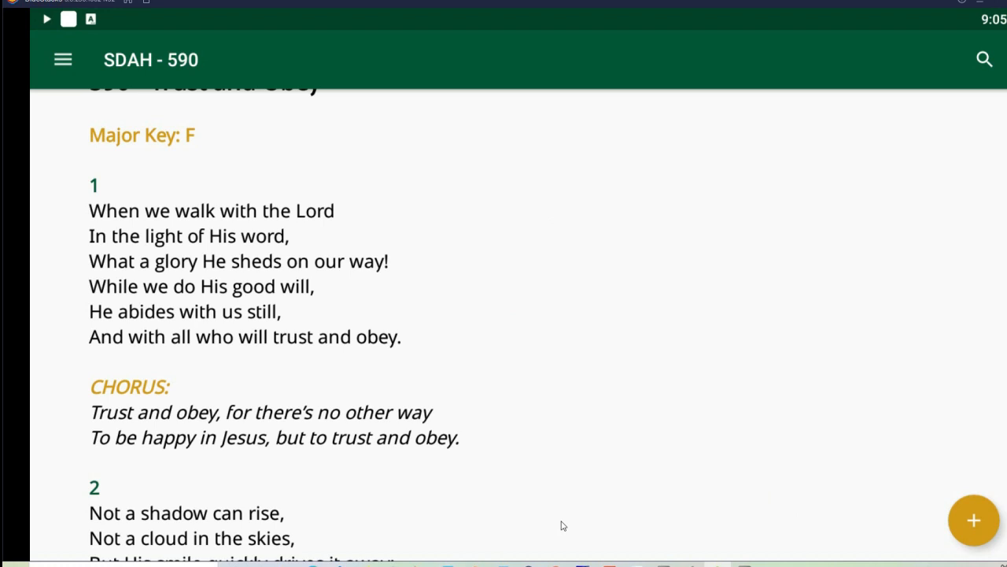
pyautogui.moveTo(573, 514)
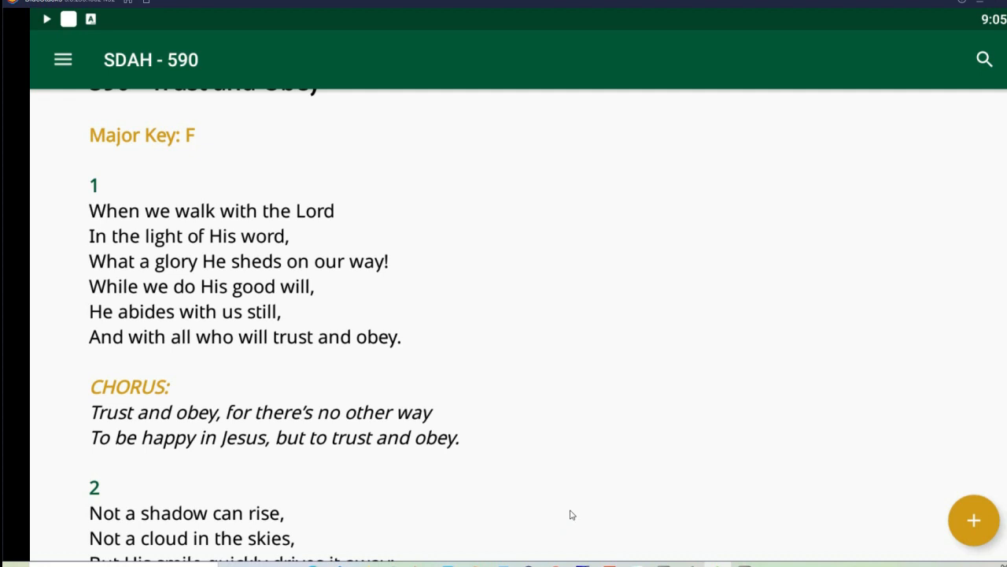
pyautogui.moveTo(637, 472)
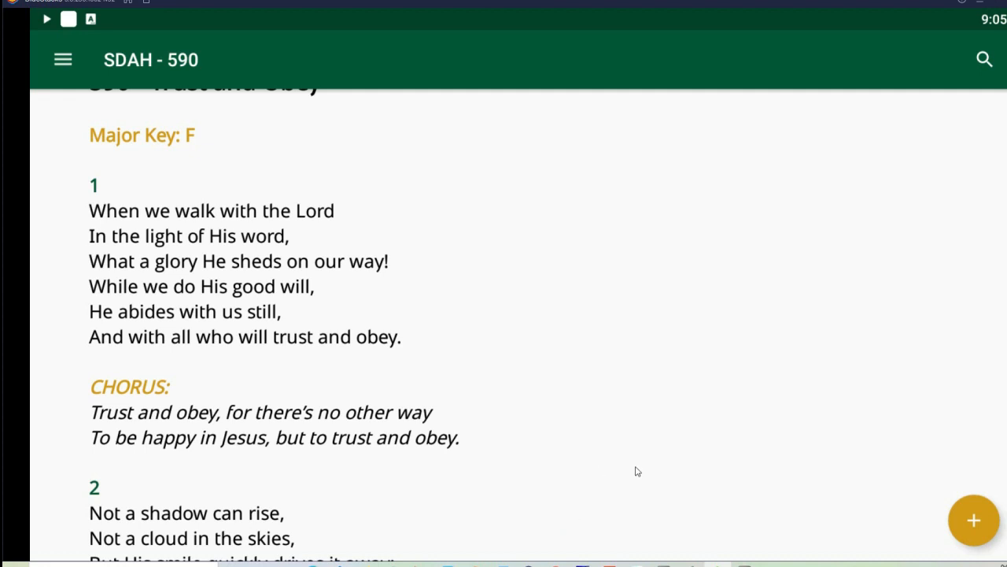